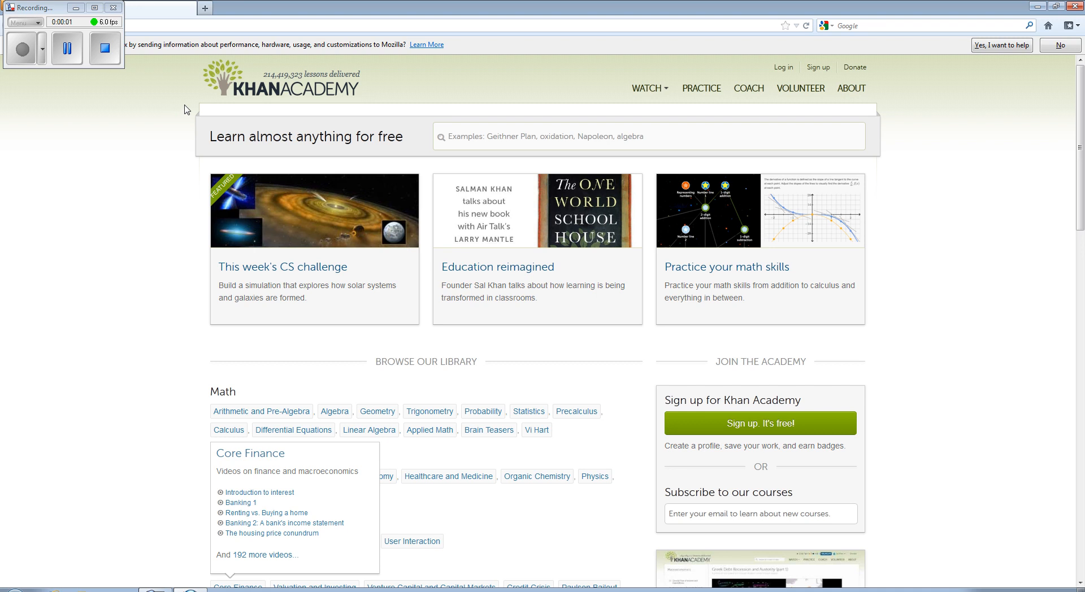
mouse_move(489, 66)
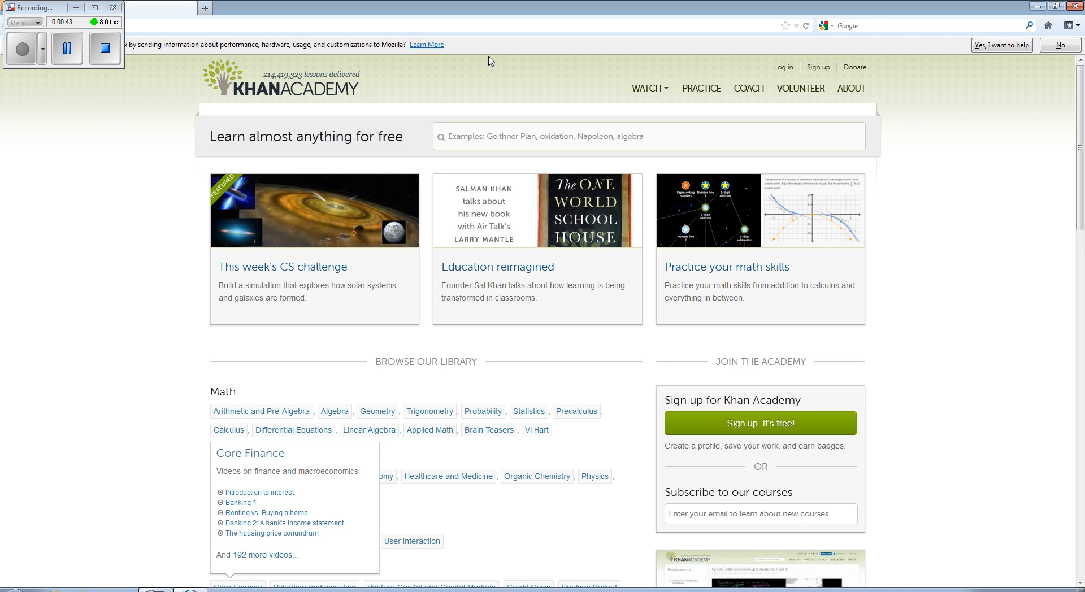
mouse_move(408, 303)
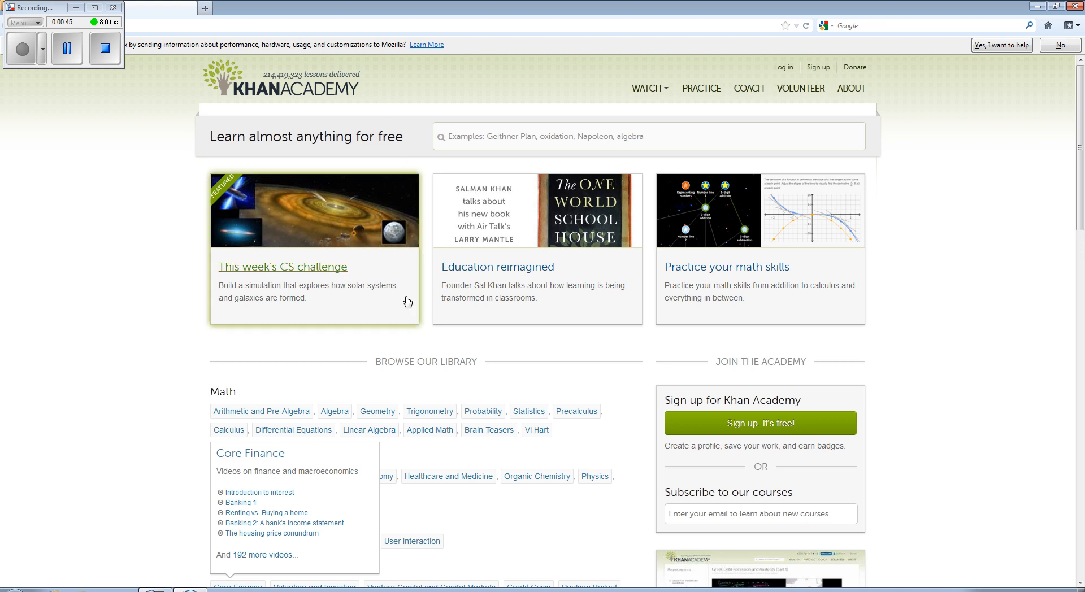
mouse_move(446, 349)
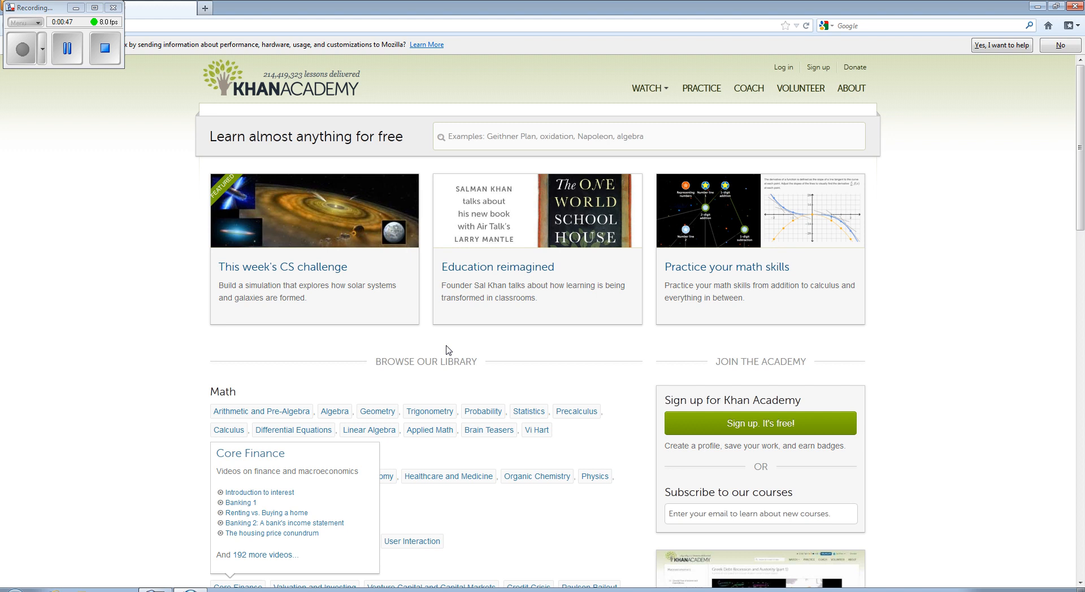
mouse_move(436, 348)
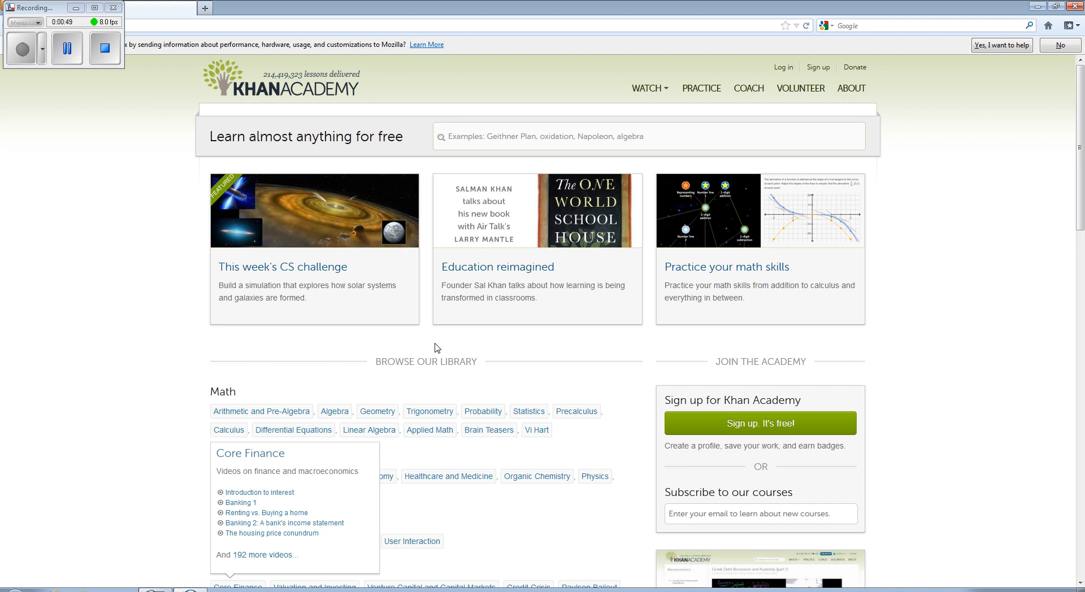
mouse_move(406, 348)
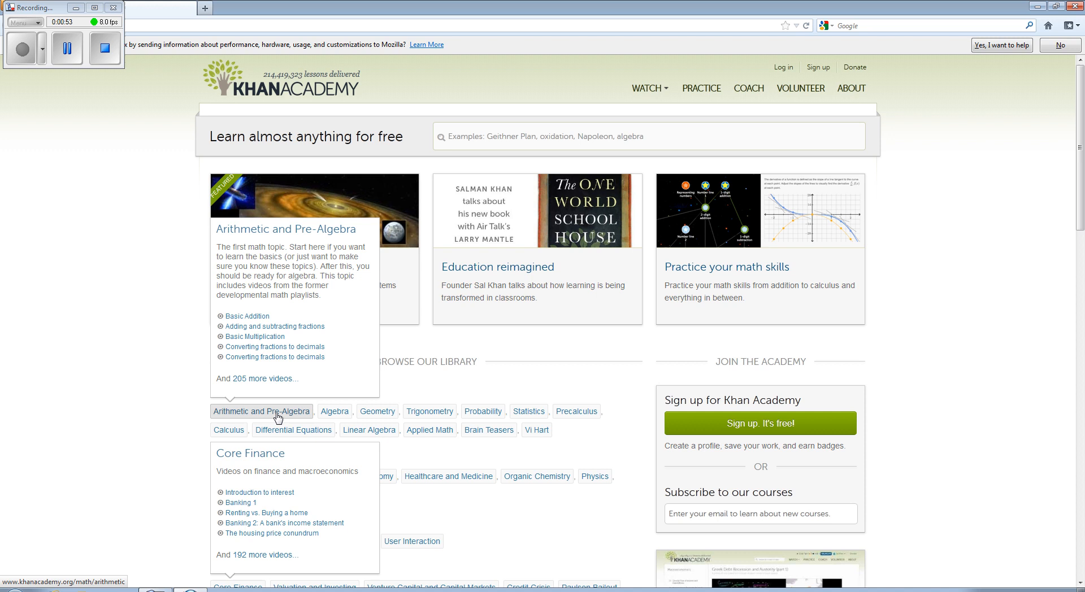
mouse_move(284, 407)
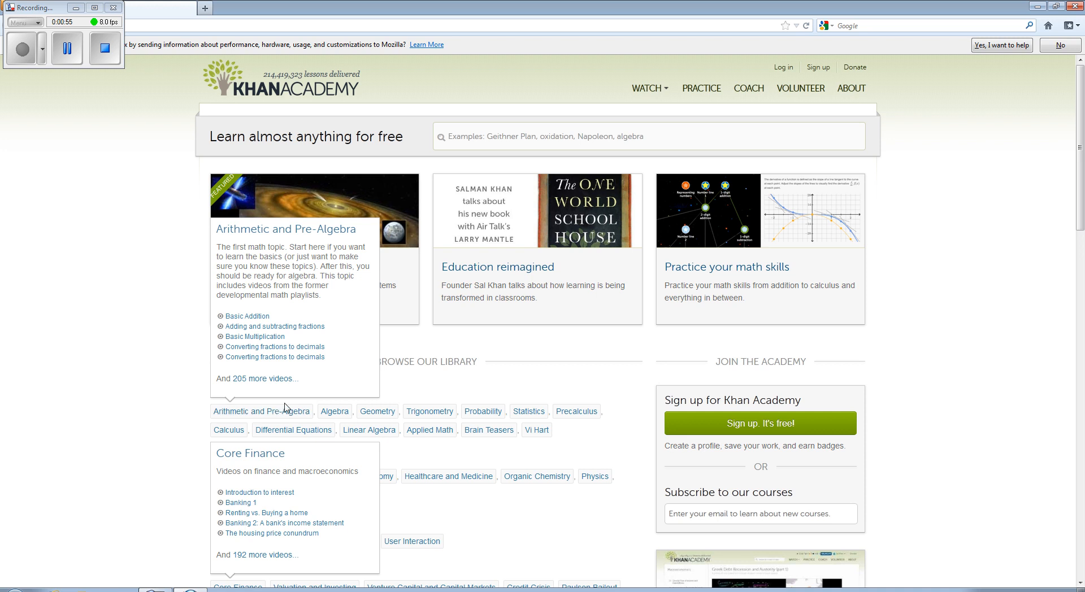
mouse_move(261, 412)
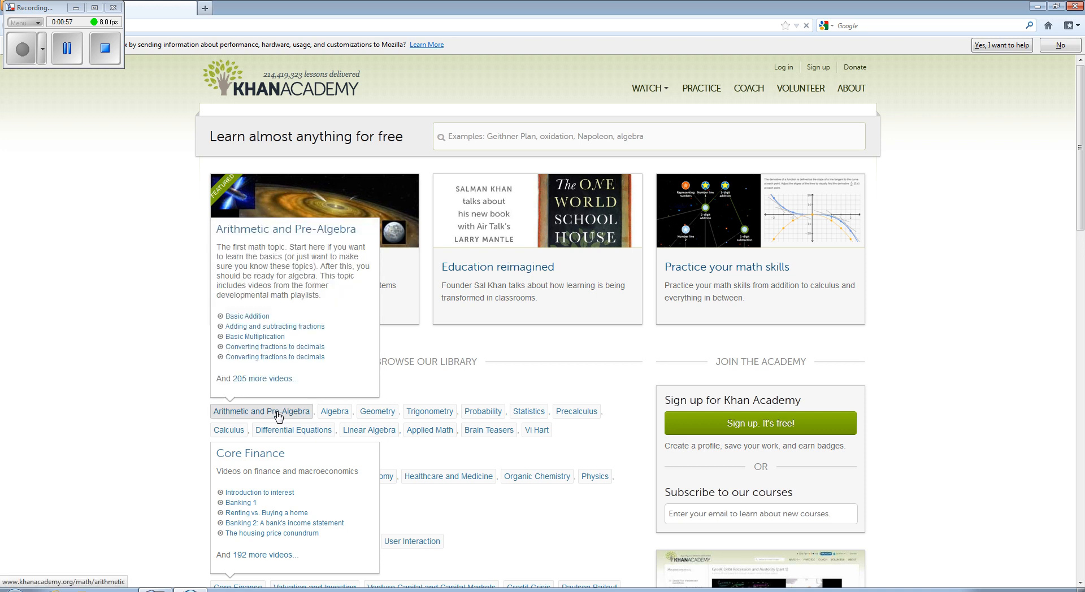
Go into Arithmetic and Pre-Algebra, then its Fractions topic, and browse down the video list
click(261, 412)
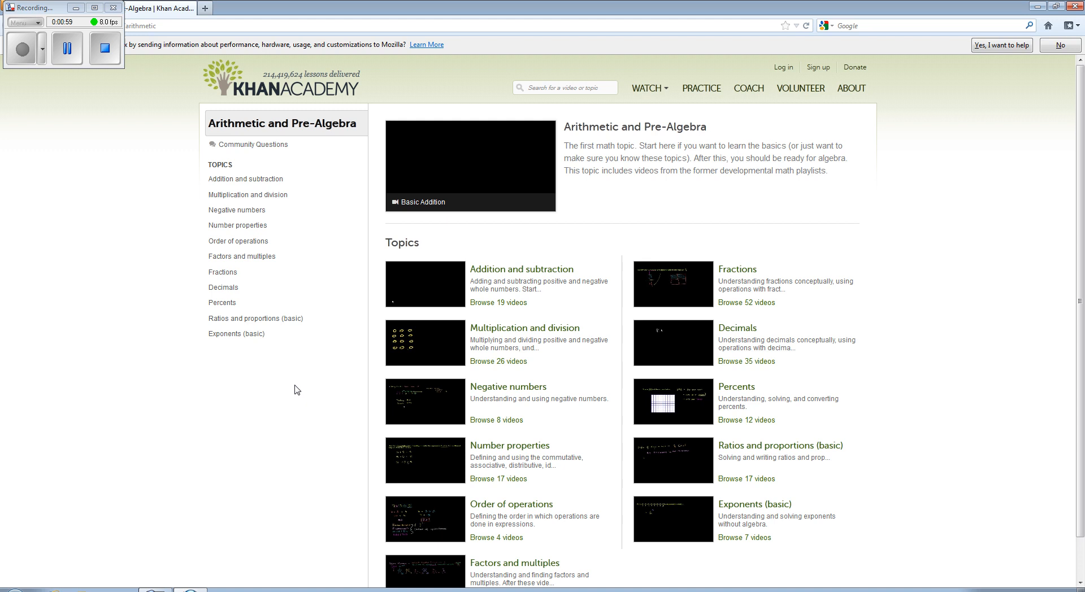
mouse_move(222, 273)
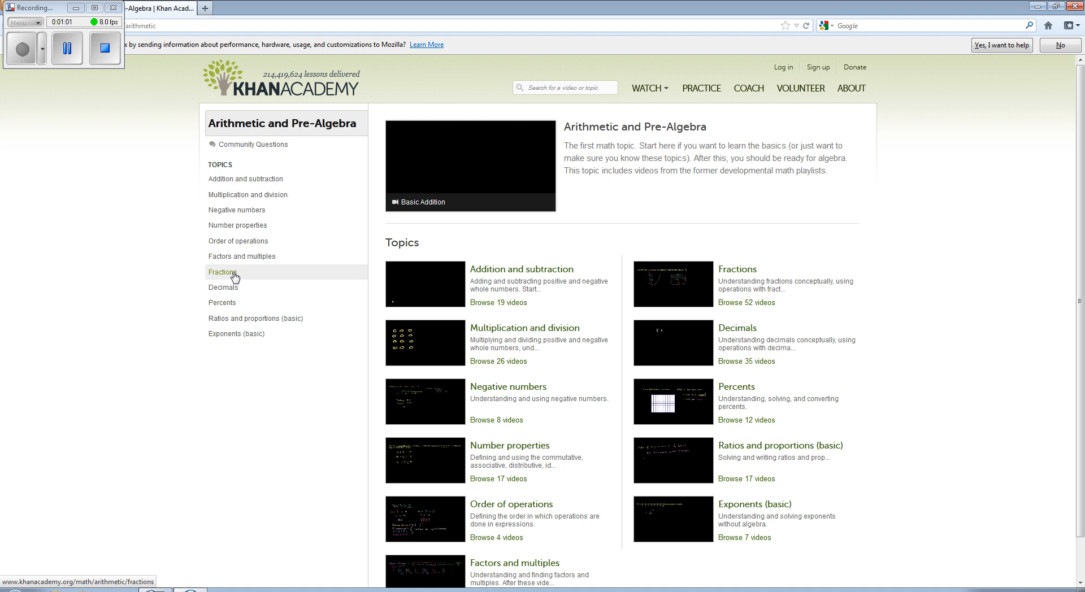
click(223, 273)
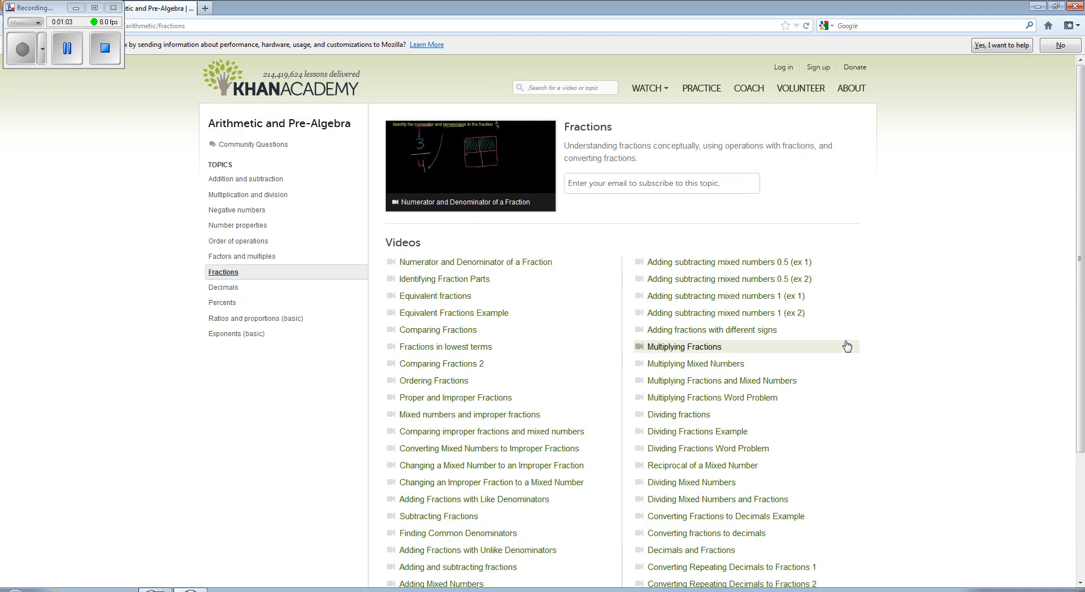
scroll(down, 3)
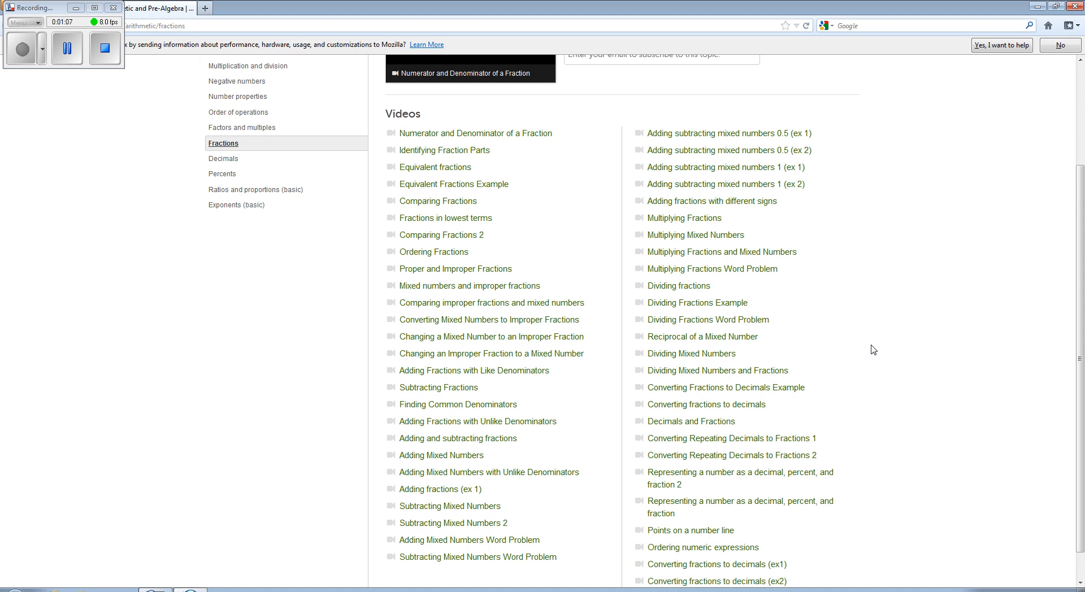
mouse_move(454, 183)
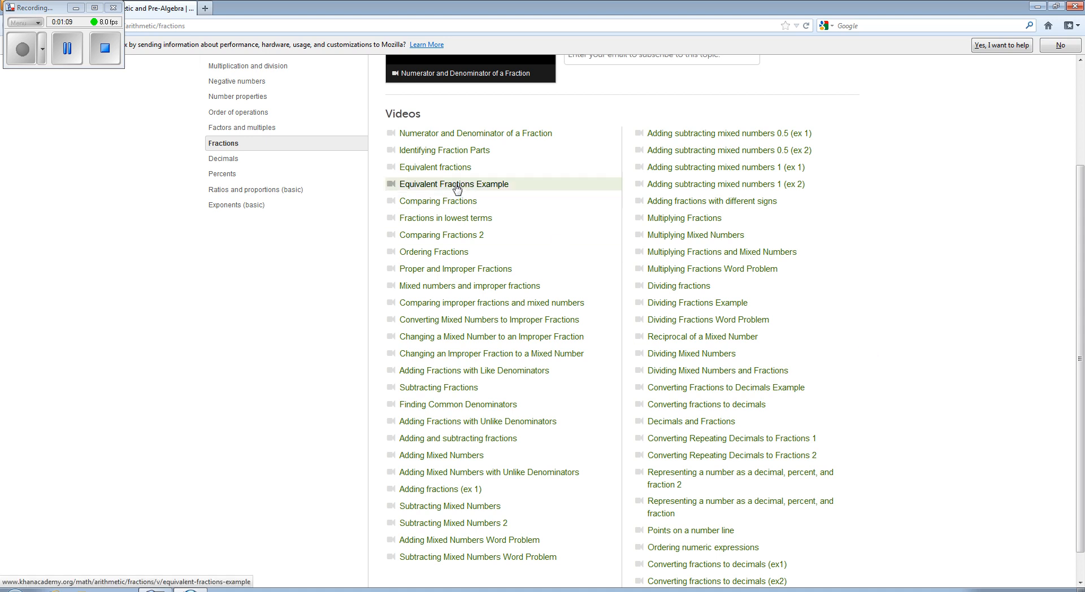
Choose 'Equivalent Fractions Example' from the Fractions video list
click(454, 184)
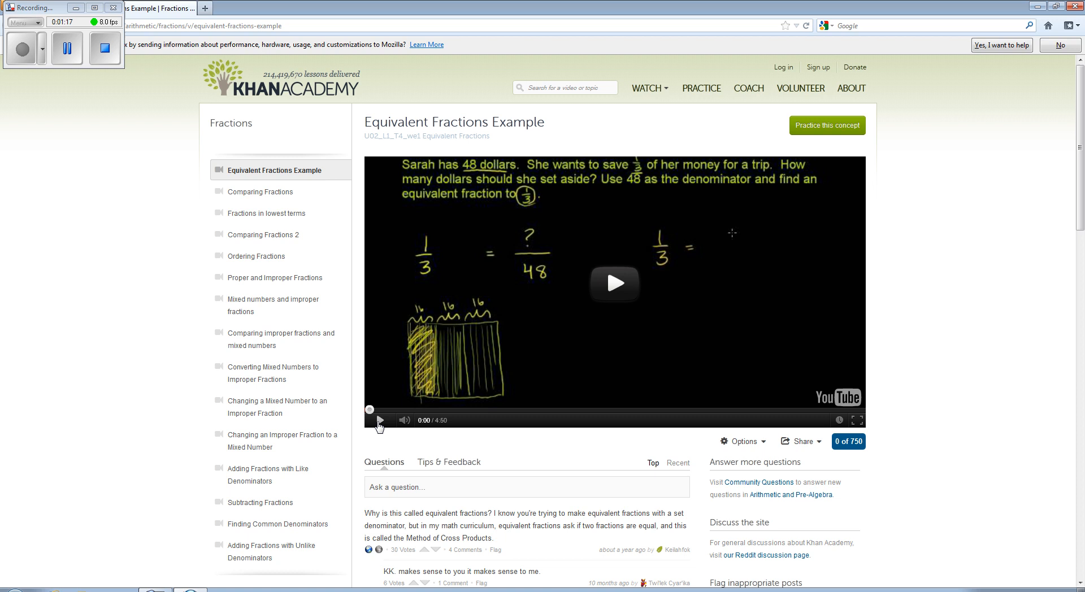
mouse_move(590, 393)
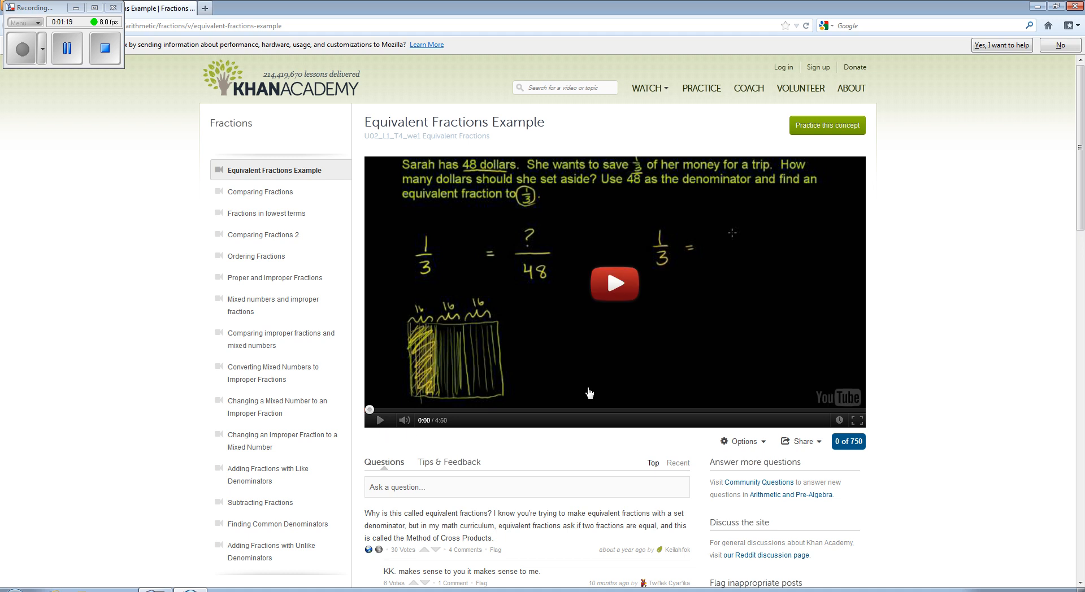
mouse_move(603, 372)
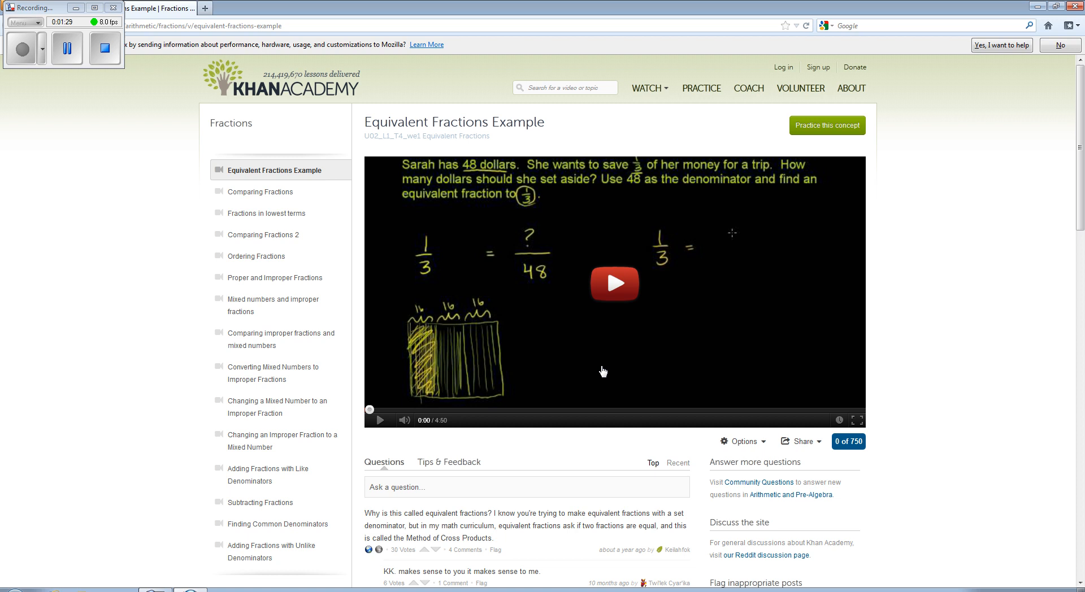
mouse_move(508, 334)
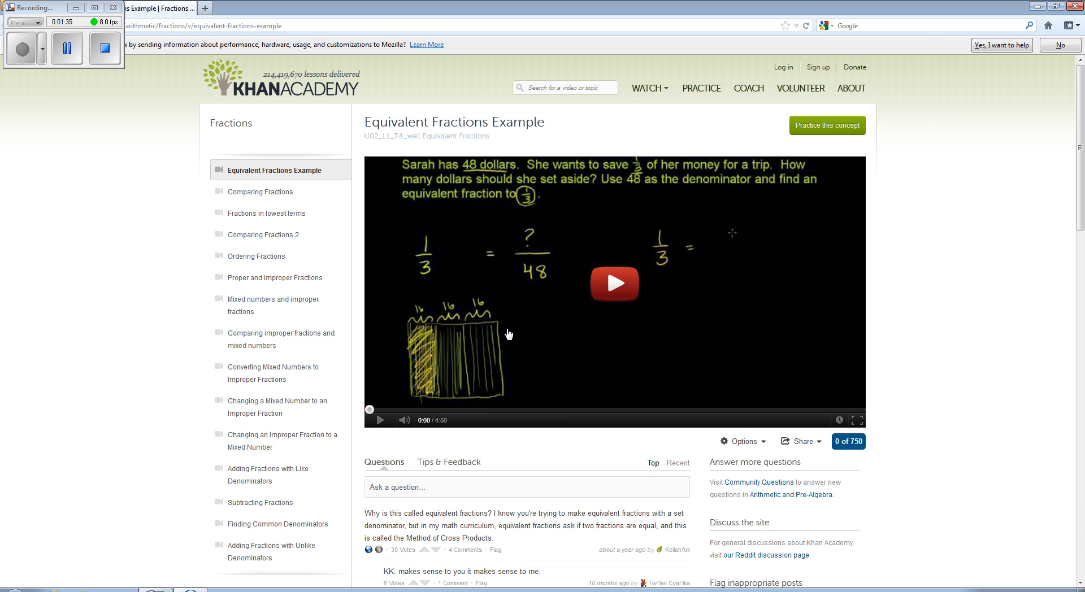
mouse_move(500, 330)
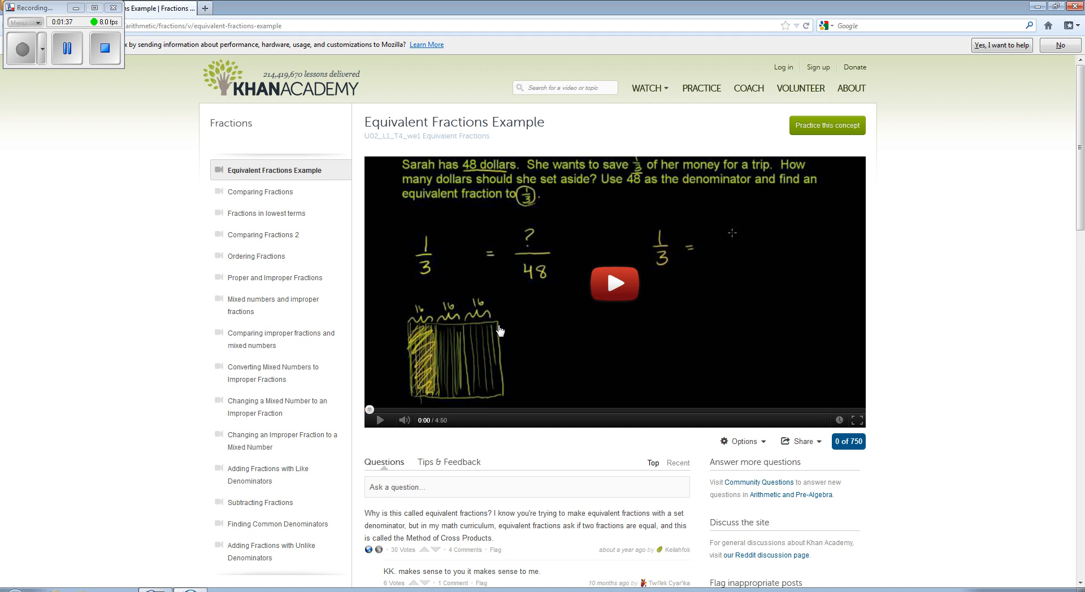
mouse_move(450, 257)
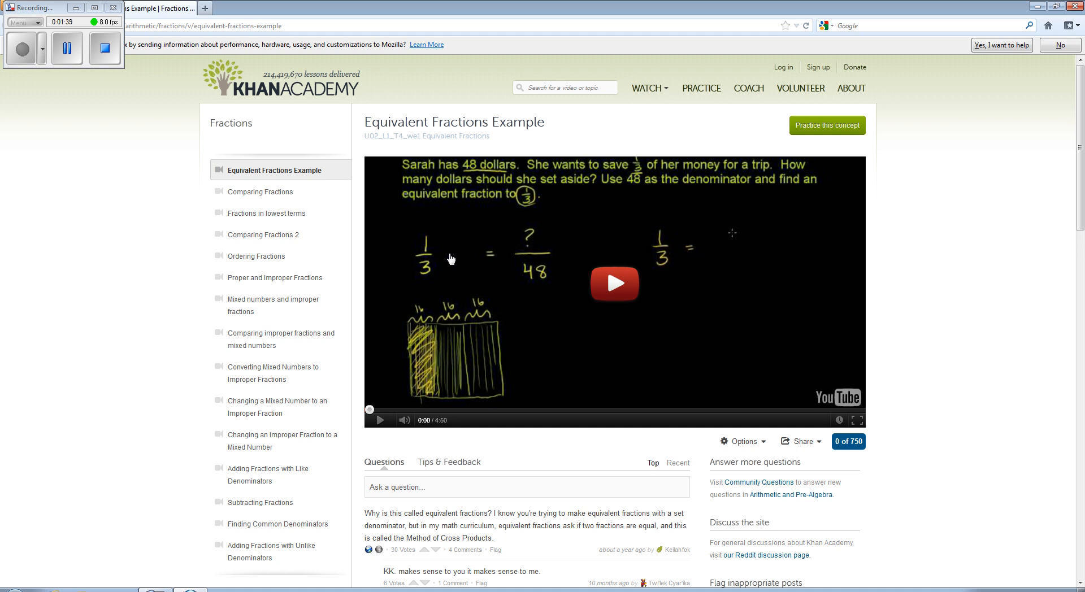
mouse_move(691, 247)
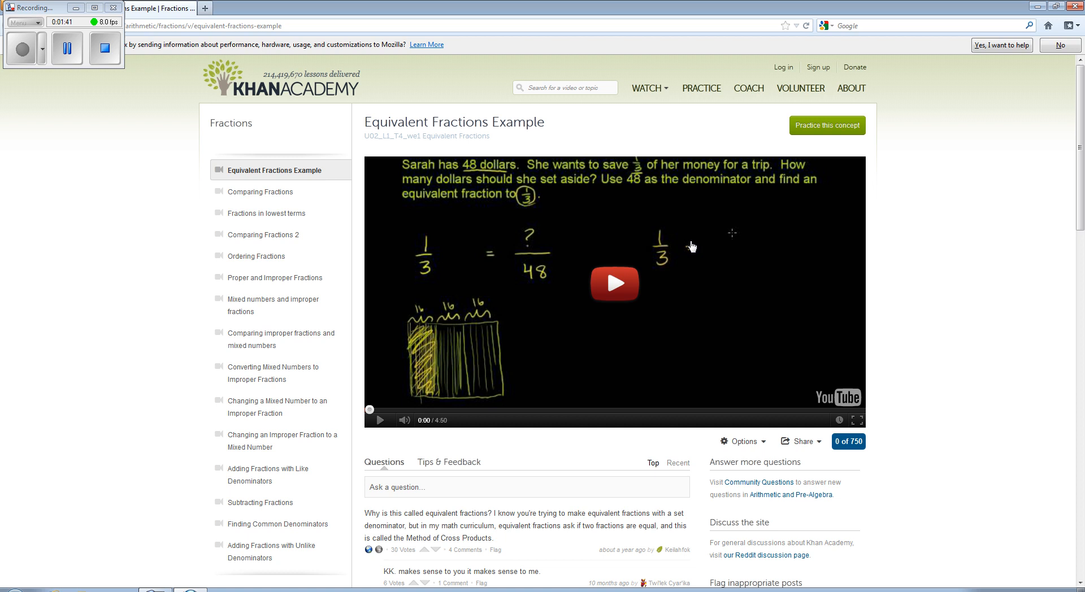
Play the Equivalent Fractions Example video and pause it at about 0:28
click(613, 283)
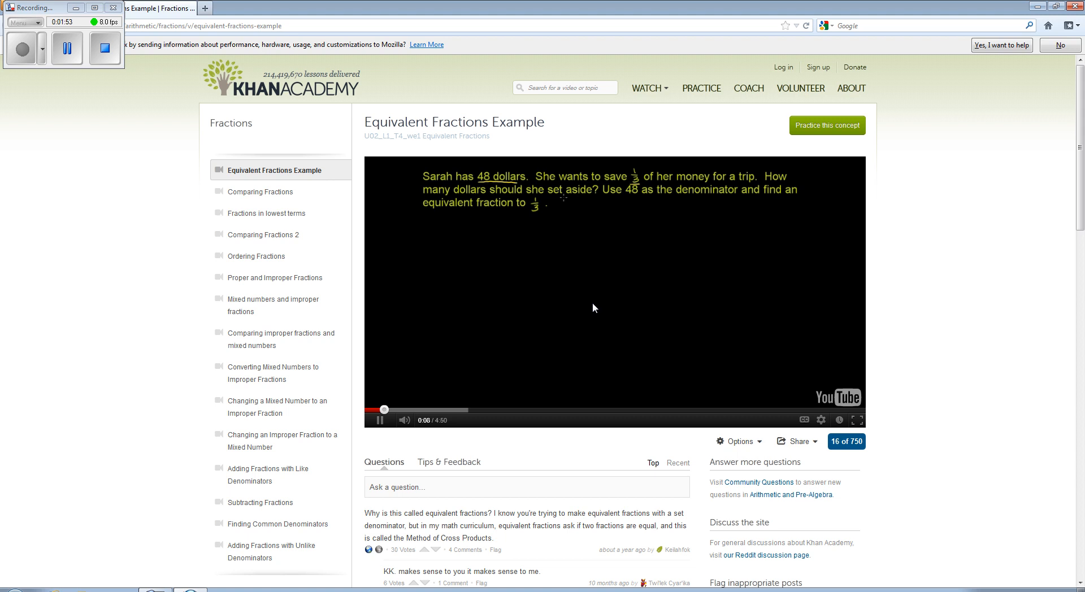
mouse_move(651, 348)
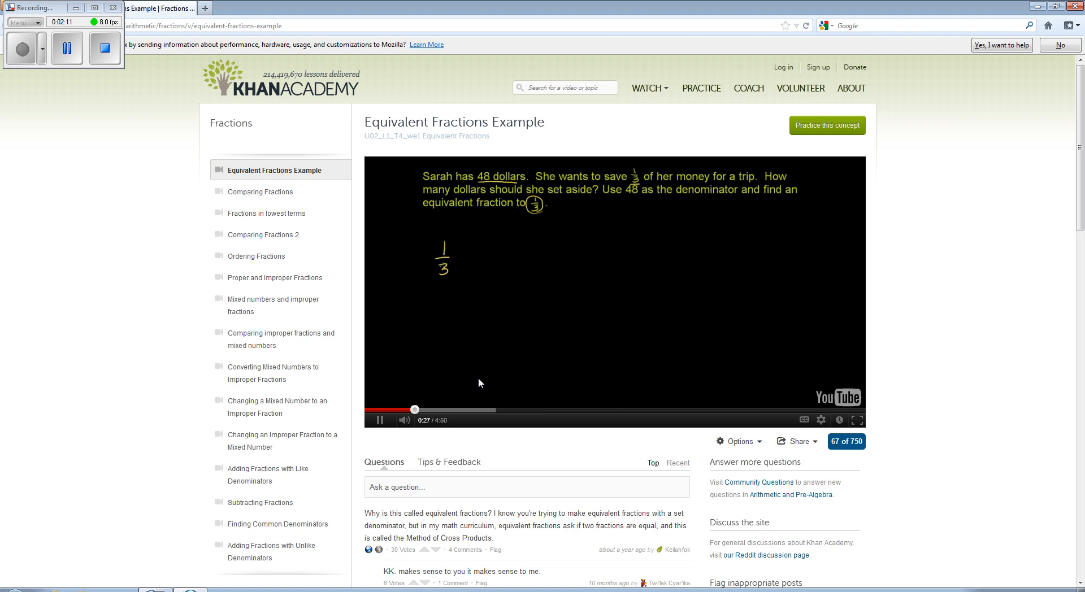
click(380, 421)
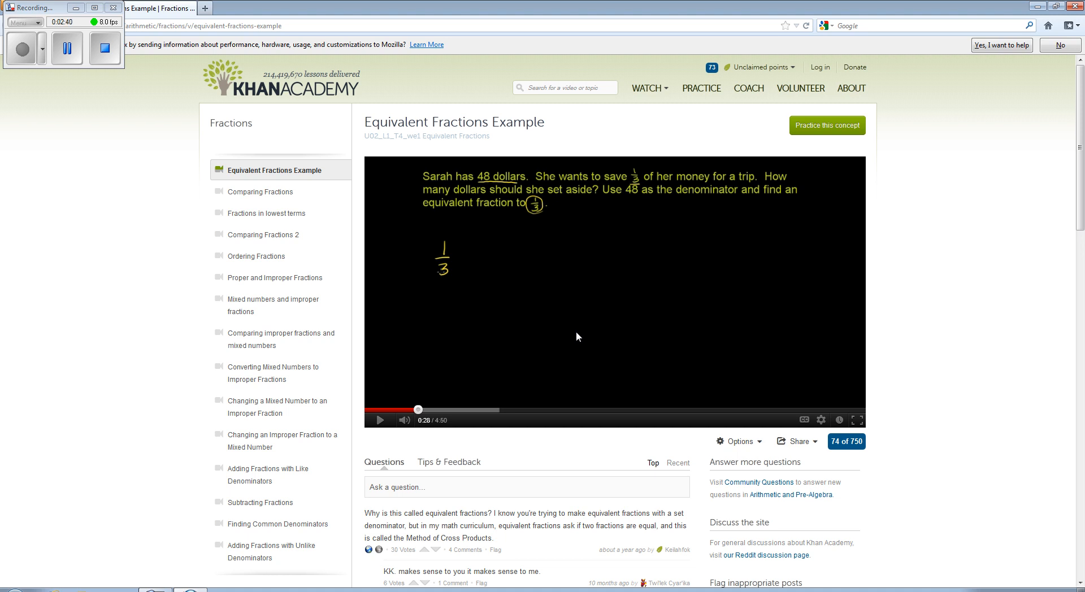
mouse_move(516, 246)
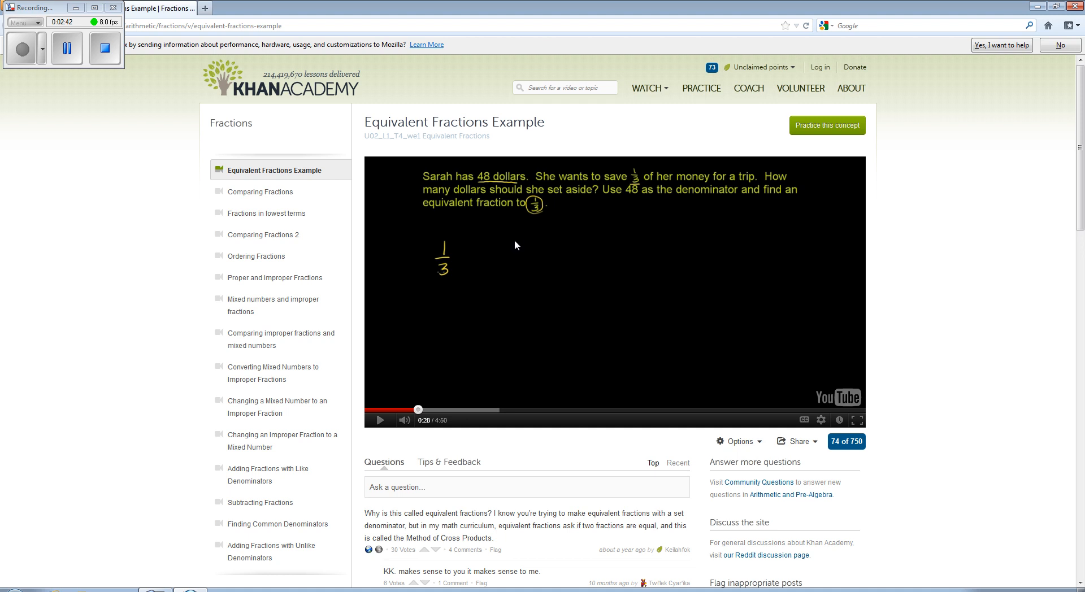